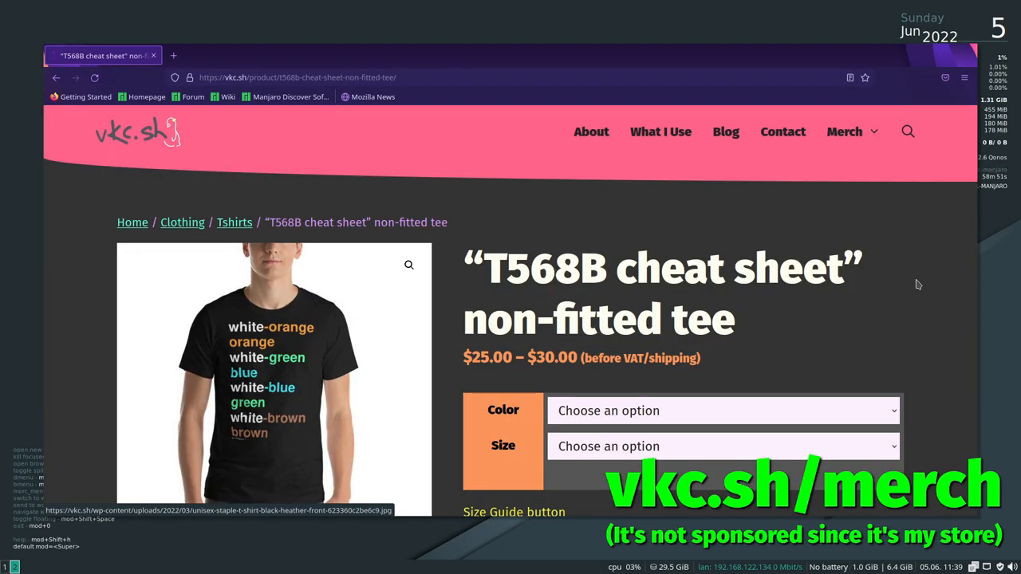
- Scroll to the vkc.sh footer and open the RSS feed link's context menu
scroll("down", 3)
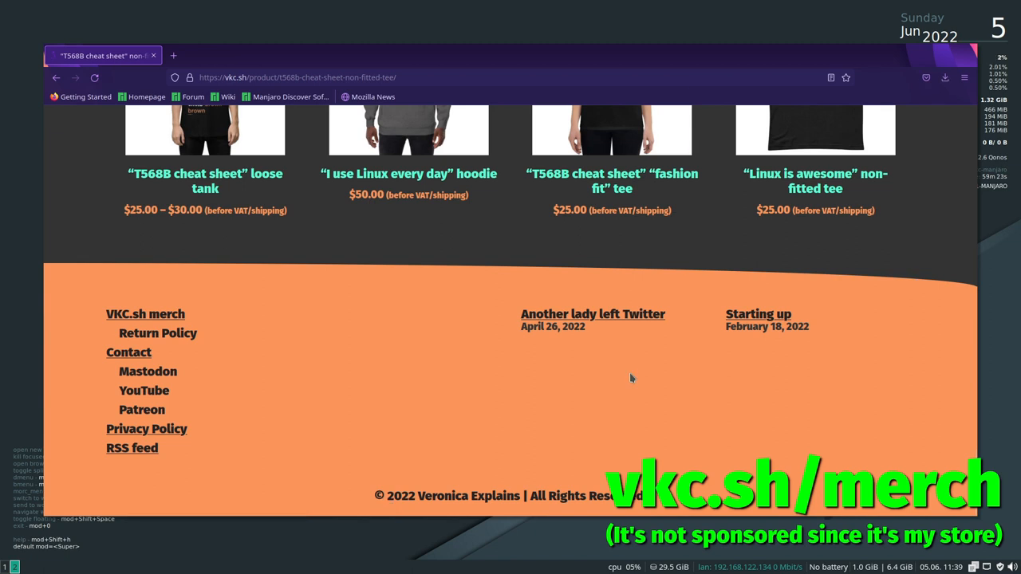
right_click(132, 448)
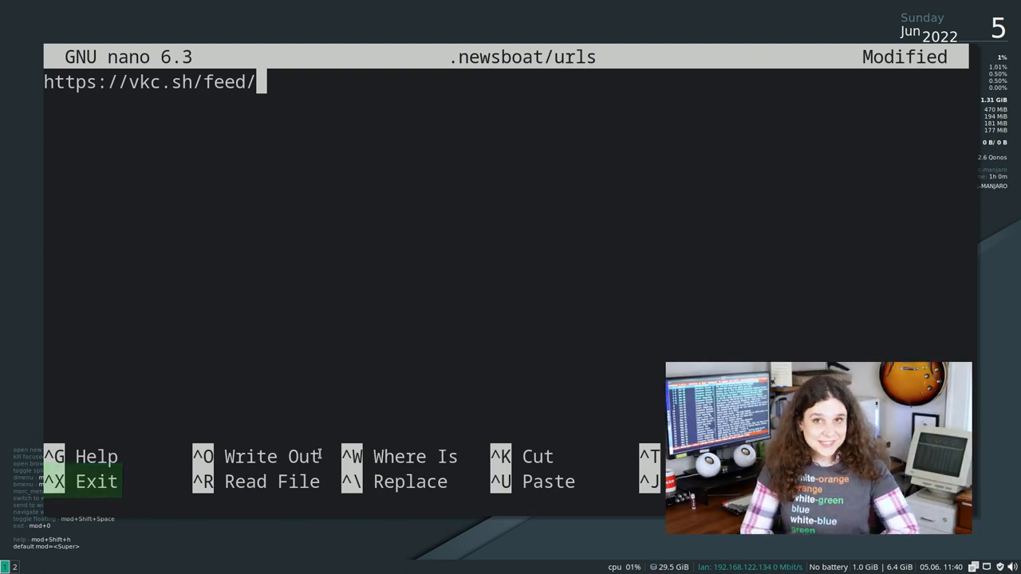
key("ctrl+x")
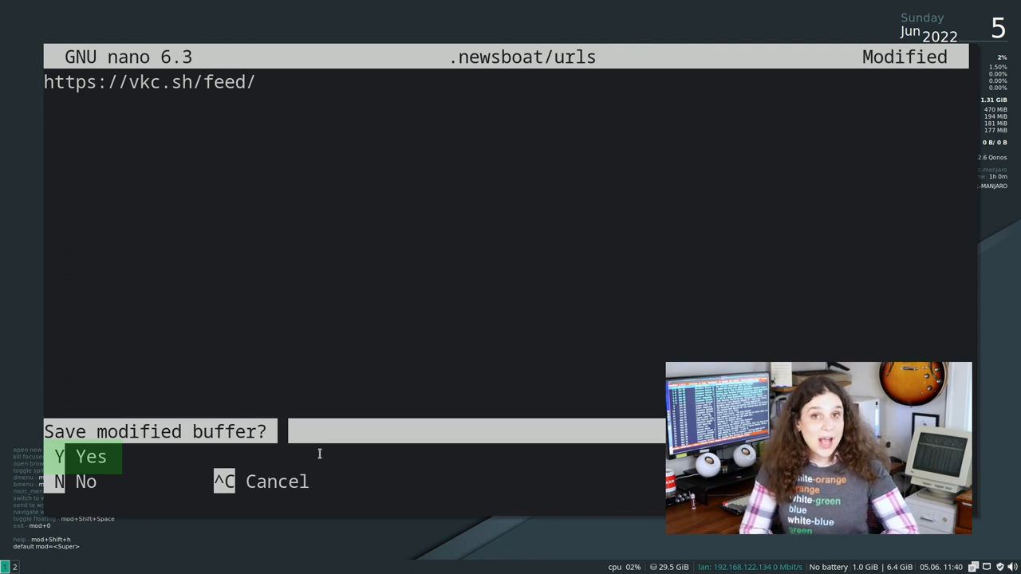
key("y")
type("newsboat")
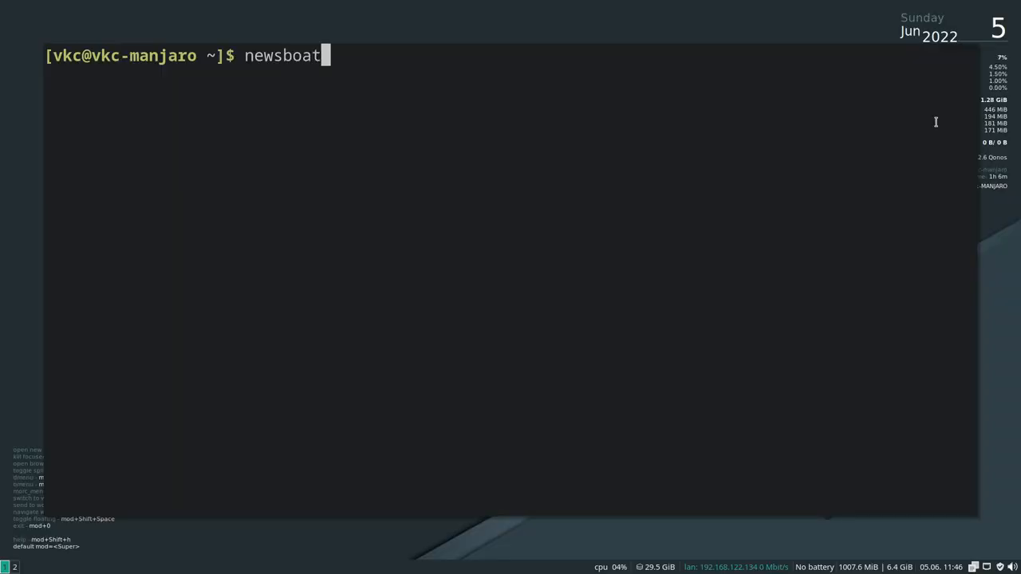
- Launch newsboat and reload feeds until VKC.sh | Veronica Explains lists 2 articles
key("Return")
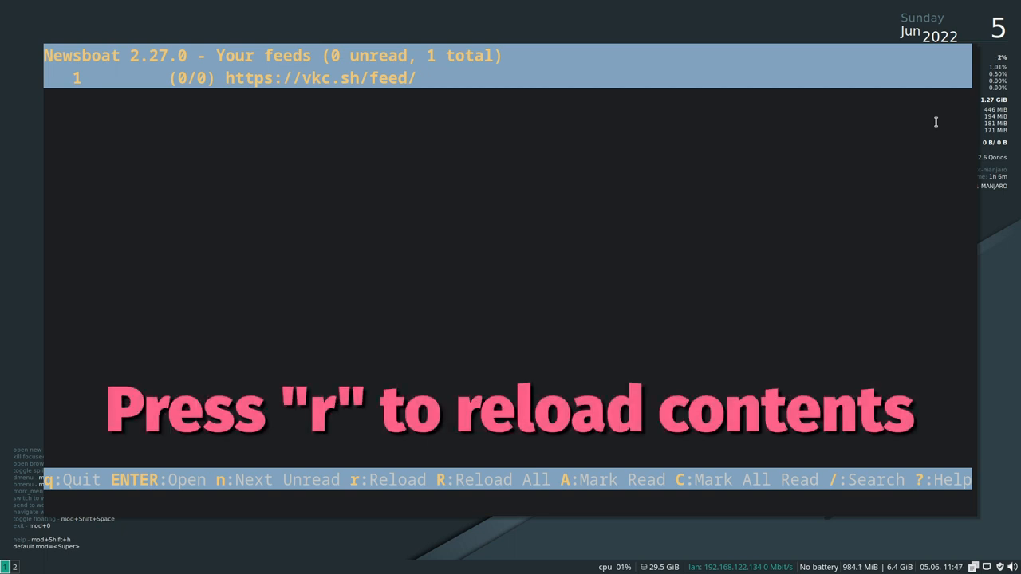
key("r")
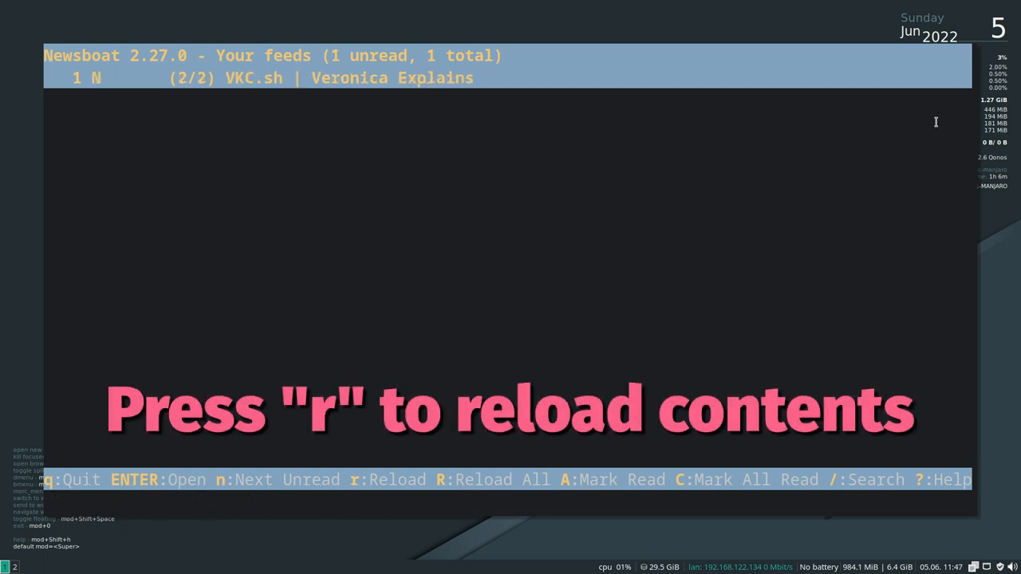
key("r")
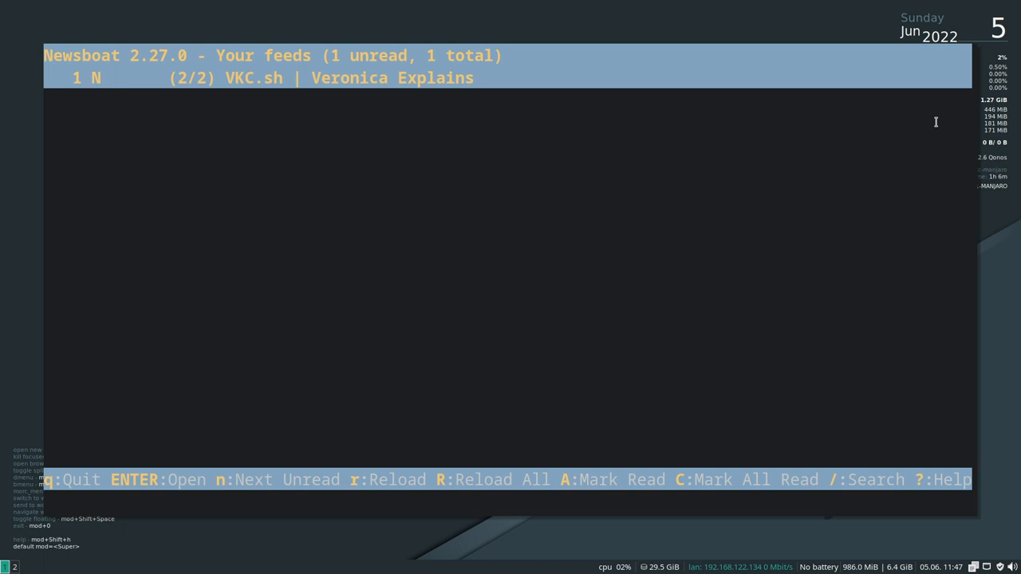
key("R")
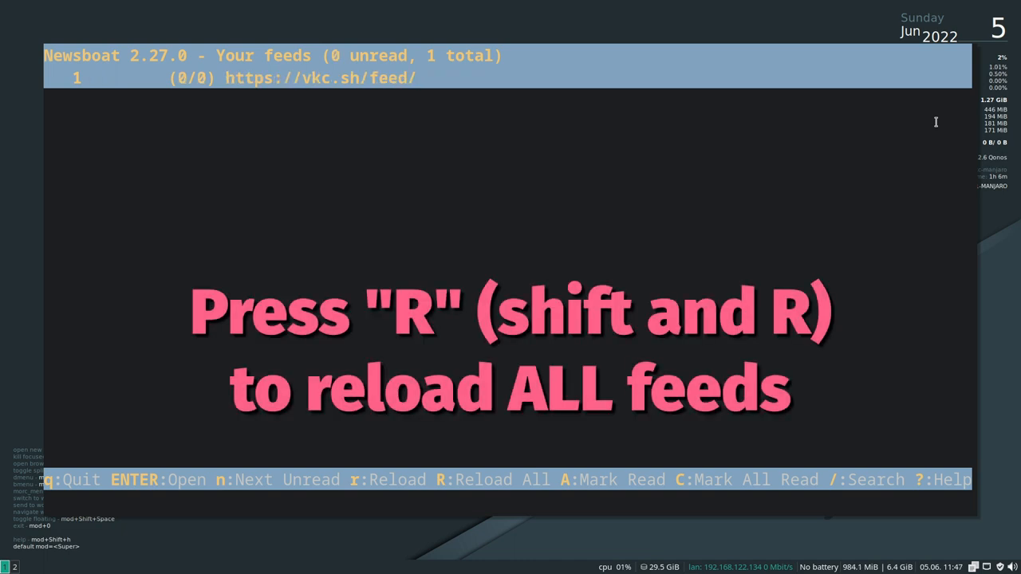
key("R")
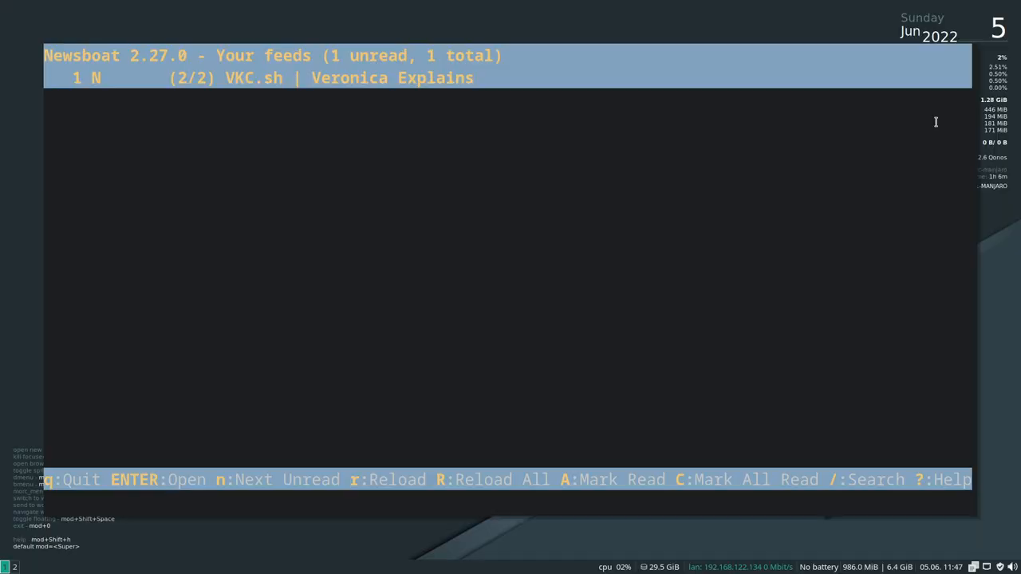
- Open the VKC.sh feed, read 'Starting up', then jump to the next unread article
key("Return")
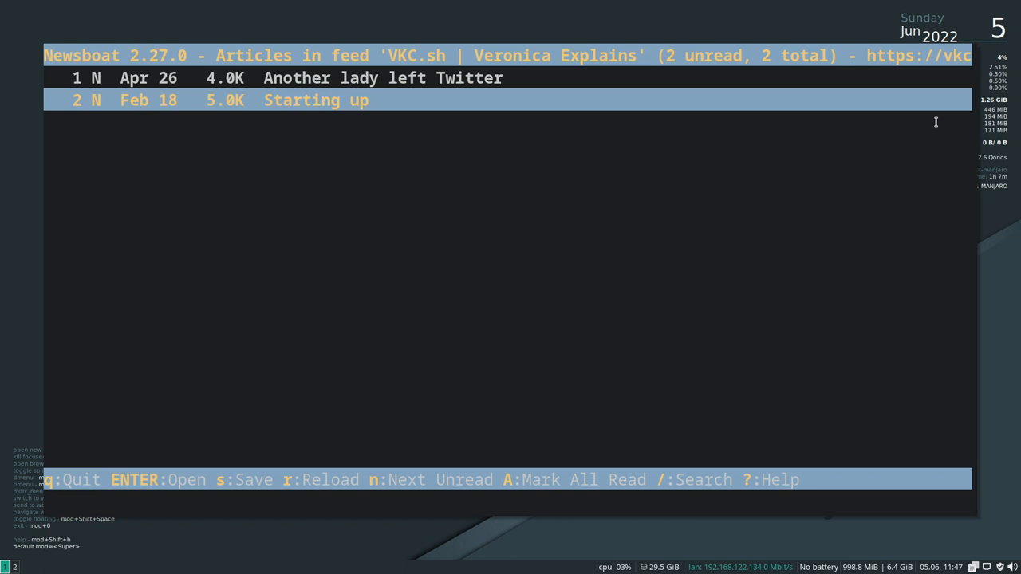
key("Up")
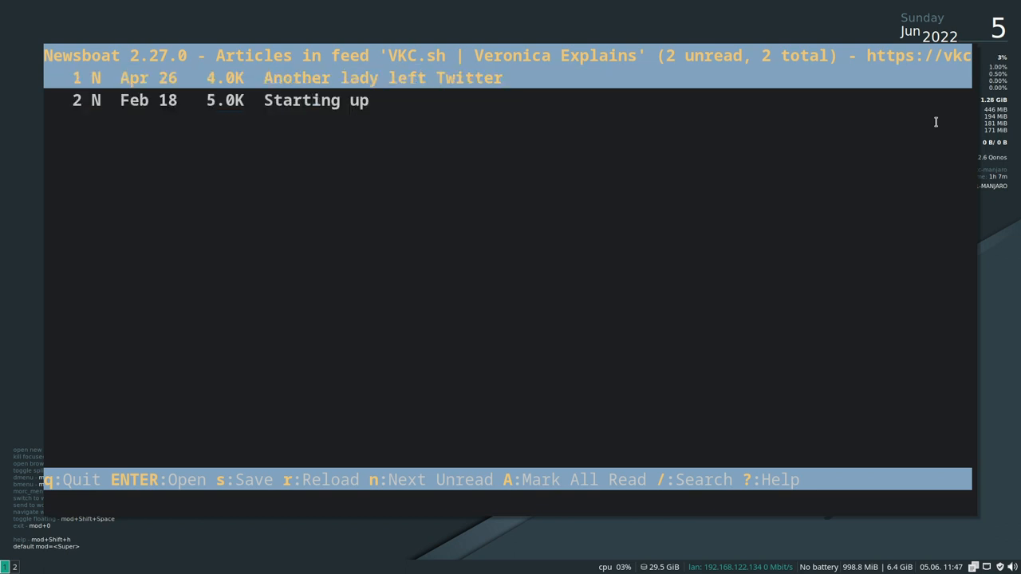
key("Down")
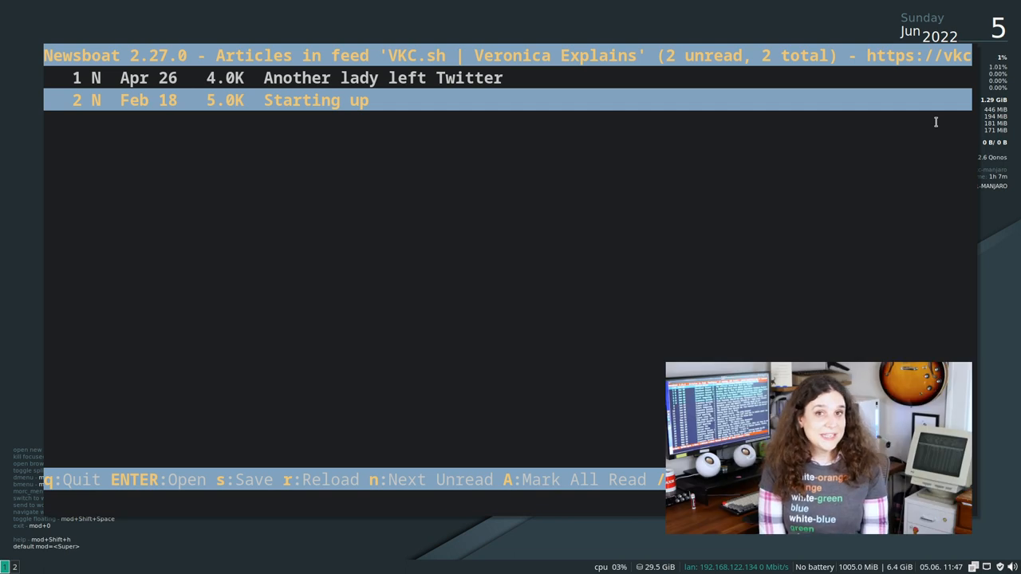
key("Return")
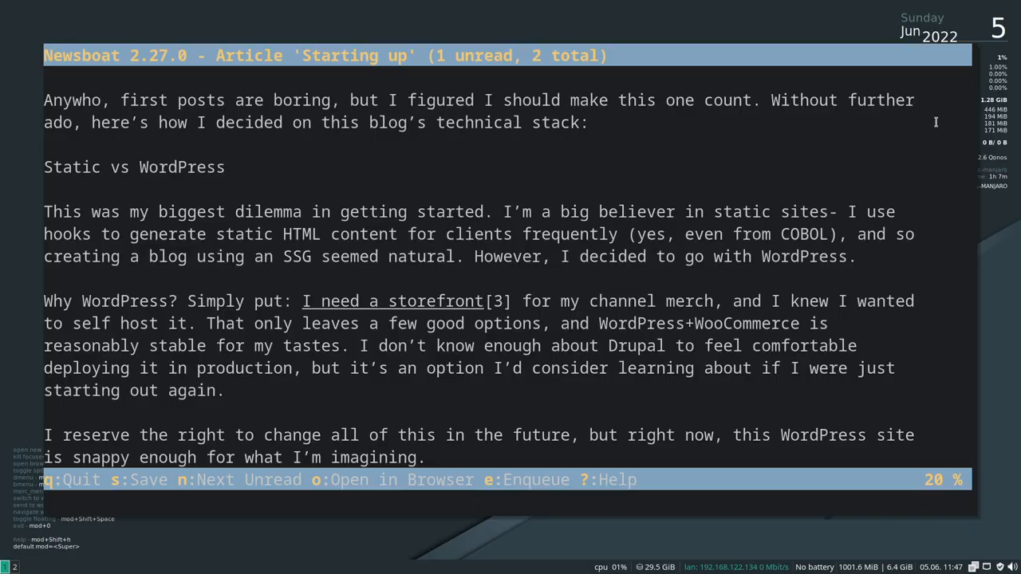
key("n")
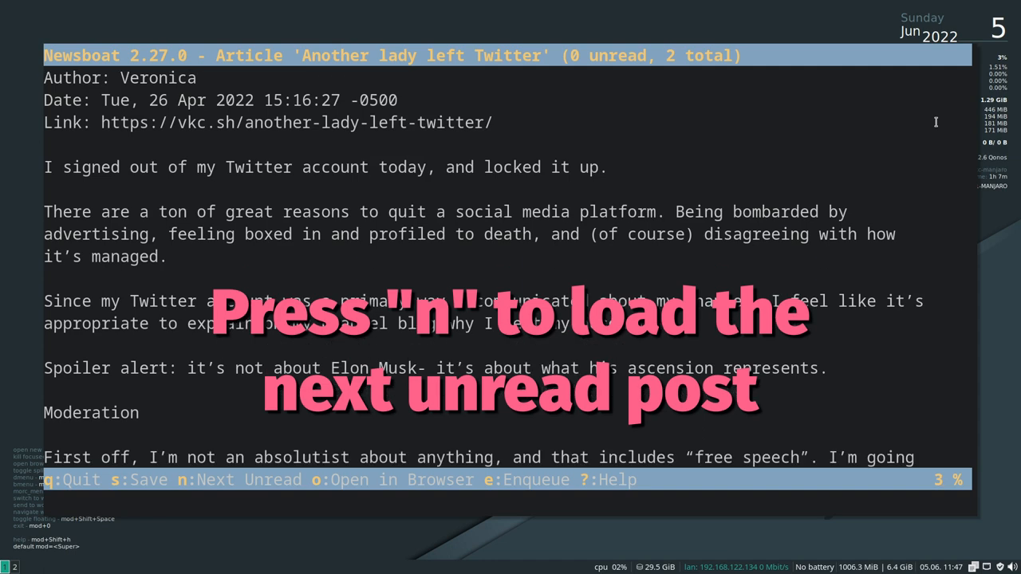
scroll("down", 3)
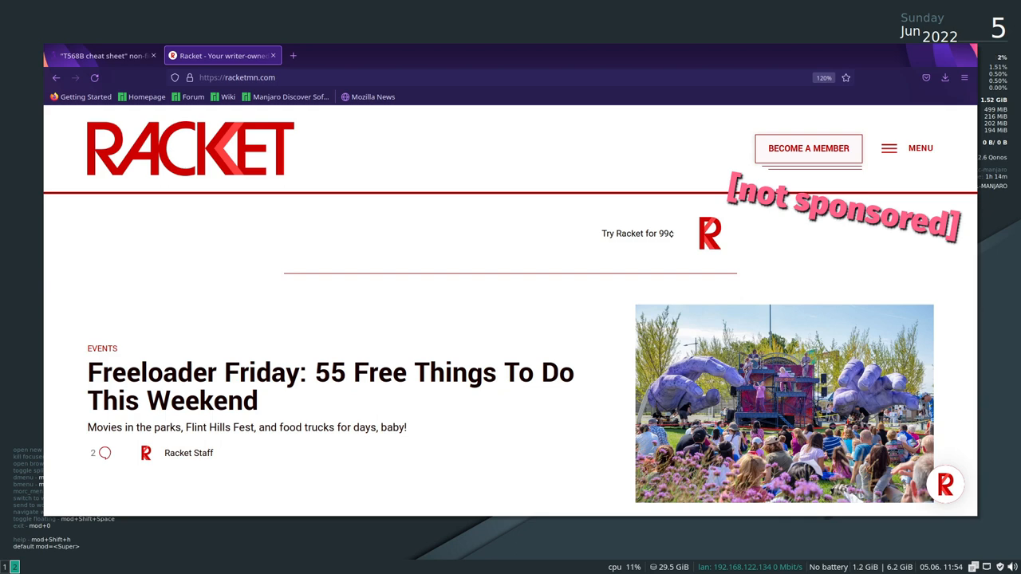
- Scroll the racketmn.com homepage, go to racketmn.com/feed, and open the downloaded feed file
scroll("down", 3)
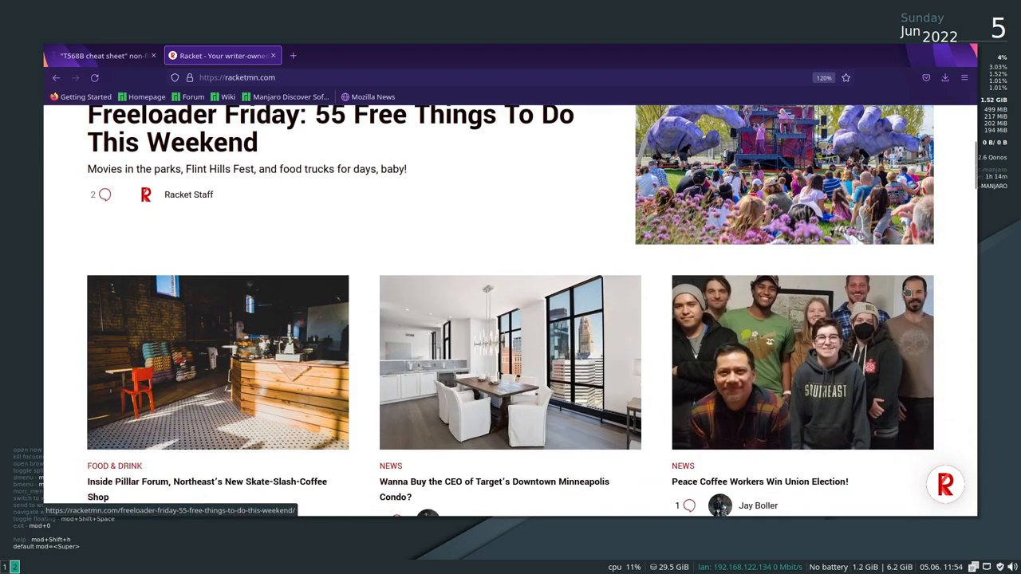
scroll("down", 3)
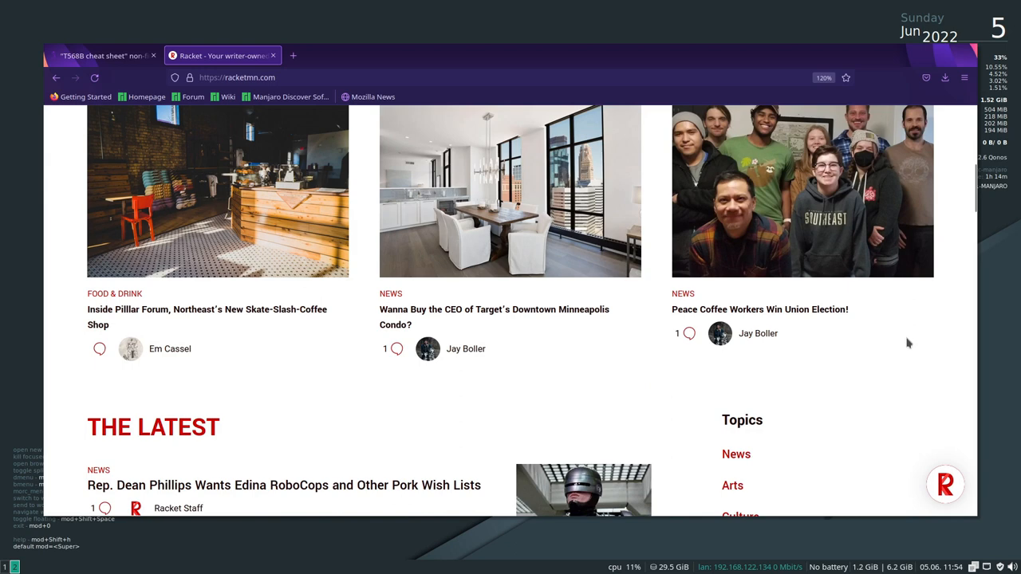
scroll("down", 3)
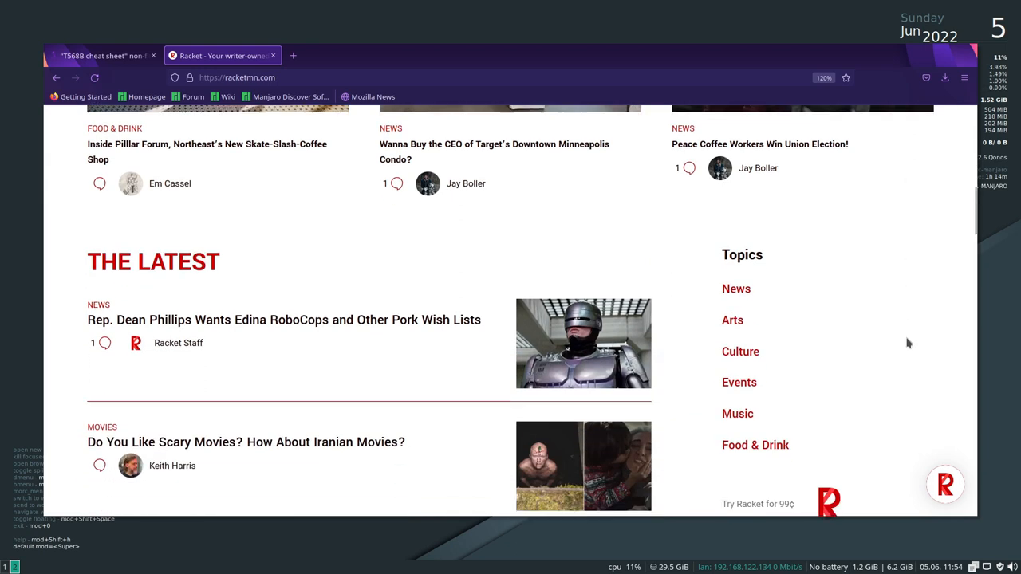
left_click(237, 77)
type("/feed")
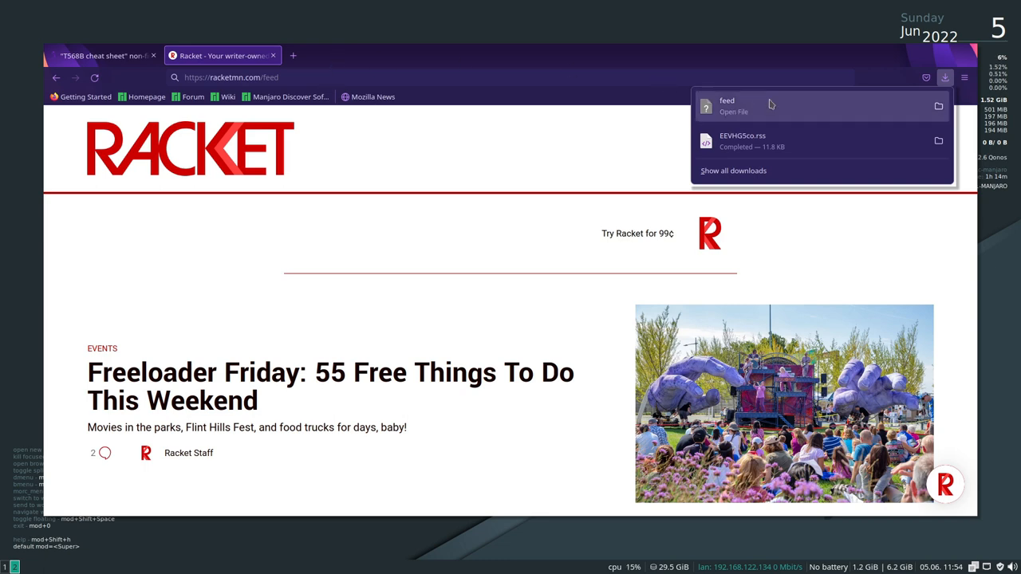
mouse_move(765, 106)
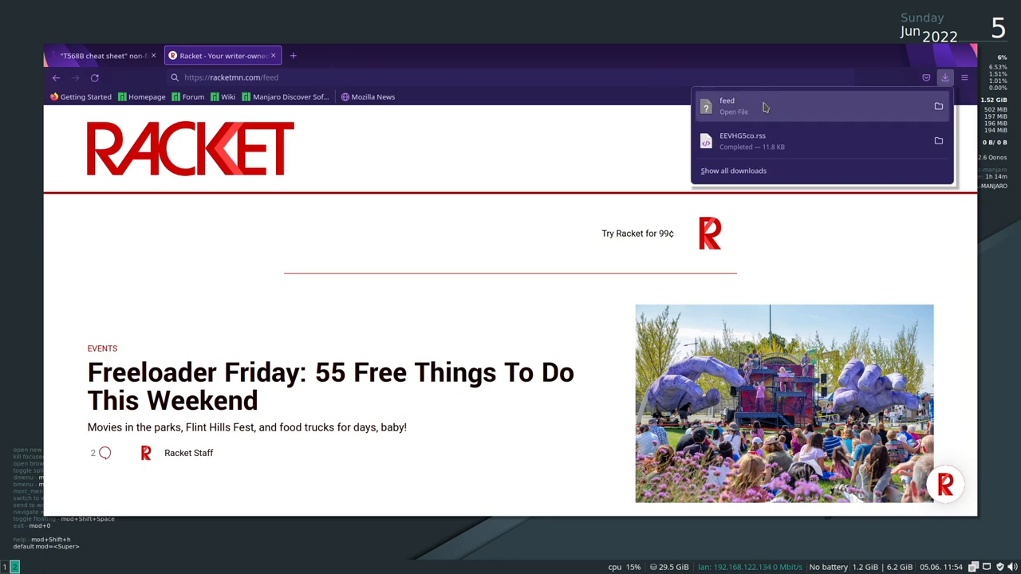
left_click(733, 105)
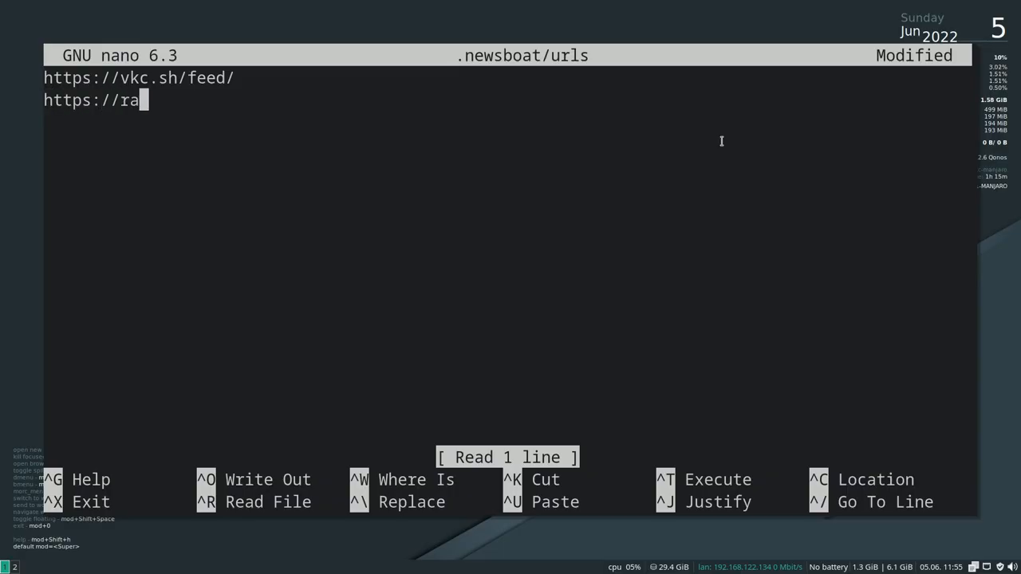
type("cketmn.com")
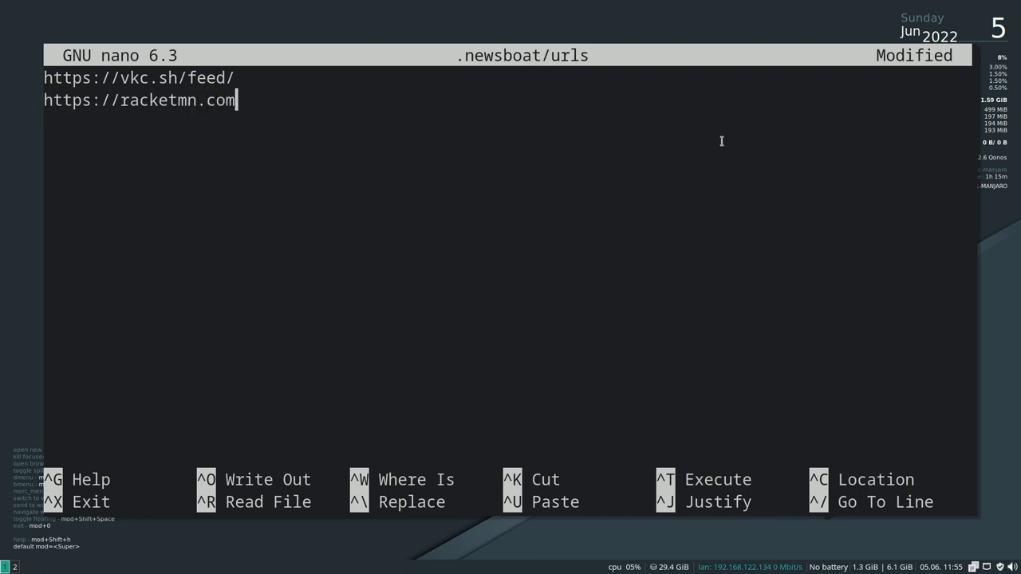
type("/feed/")
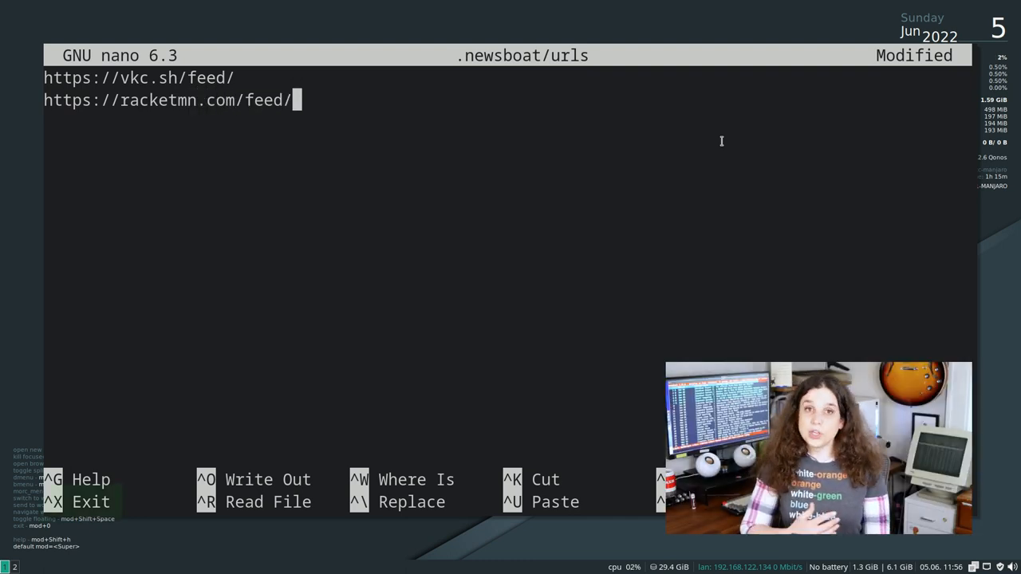
key("ctrl+x")
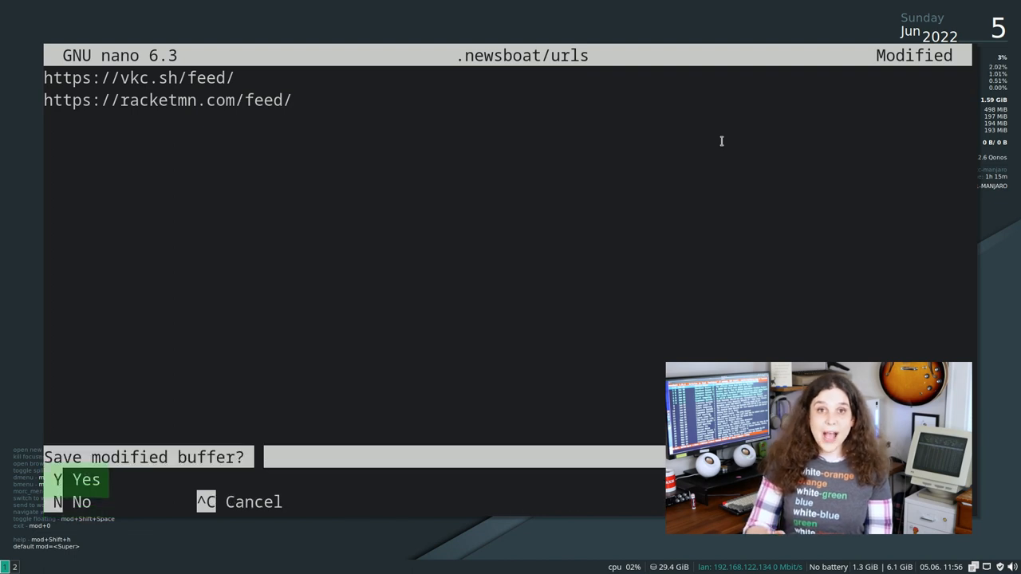
key("y")
type("ne")
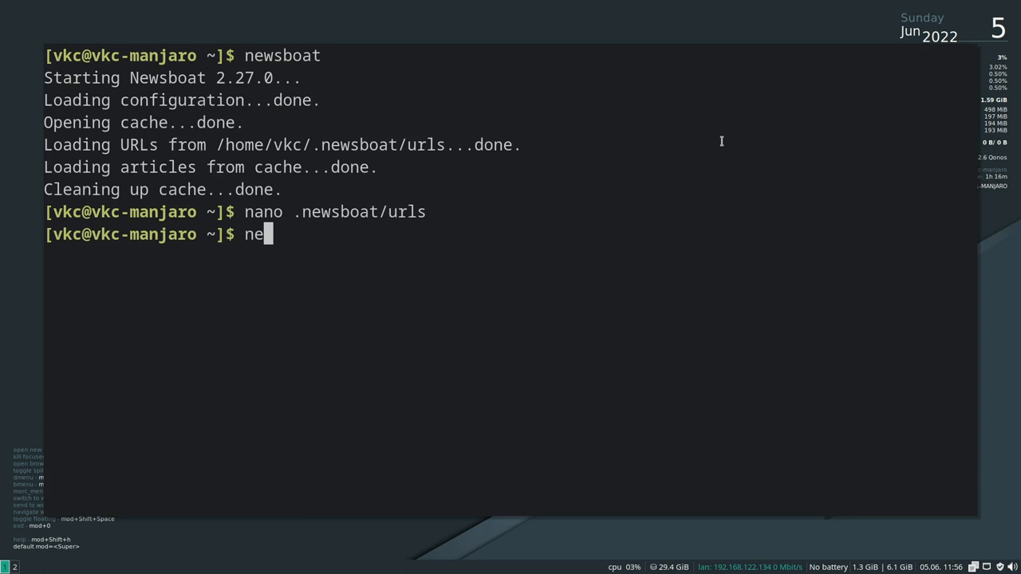
- Relaunch newsboat and reload all feeds so Racket shows 10 unread articles
type("wsboat")
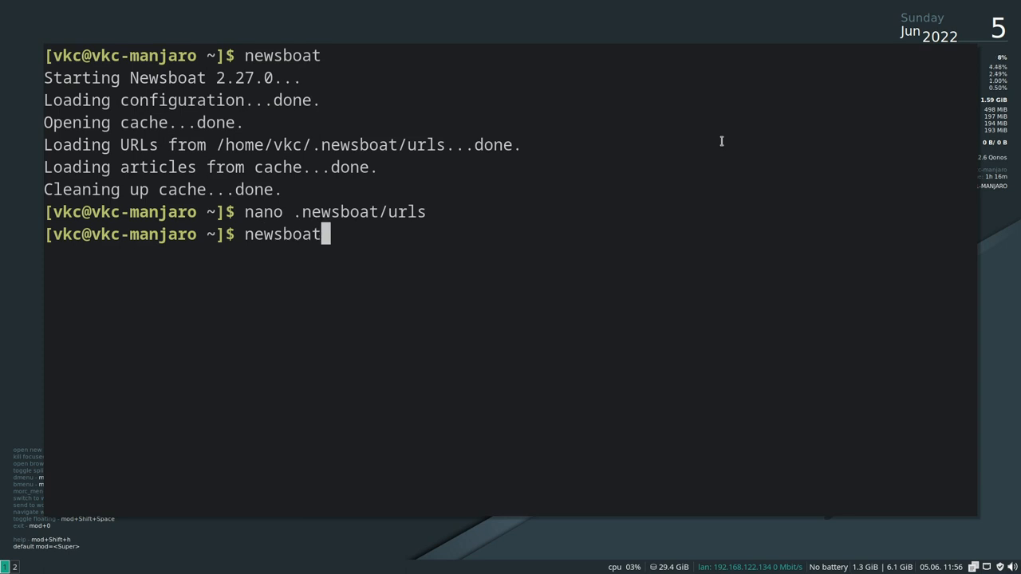
key("Return")
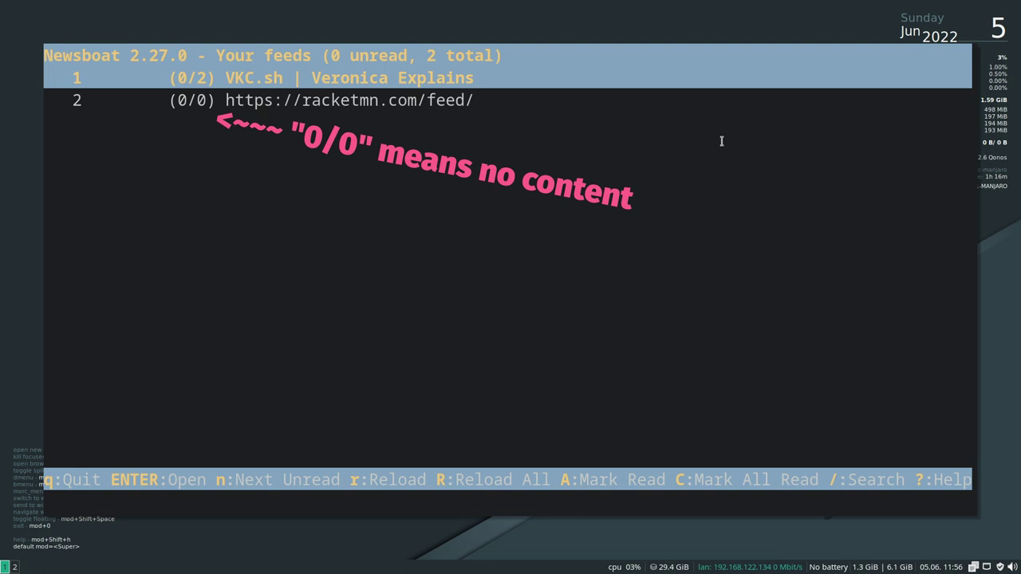
key("R")
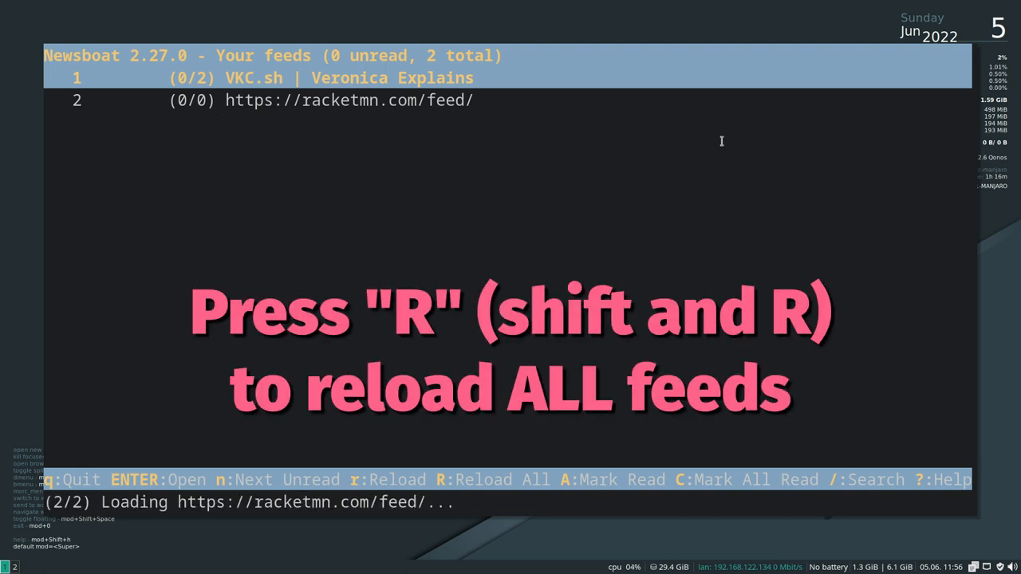
key("R")
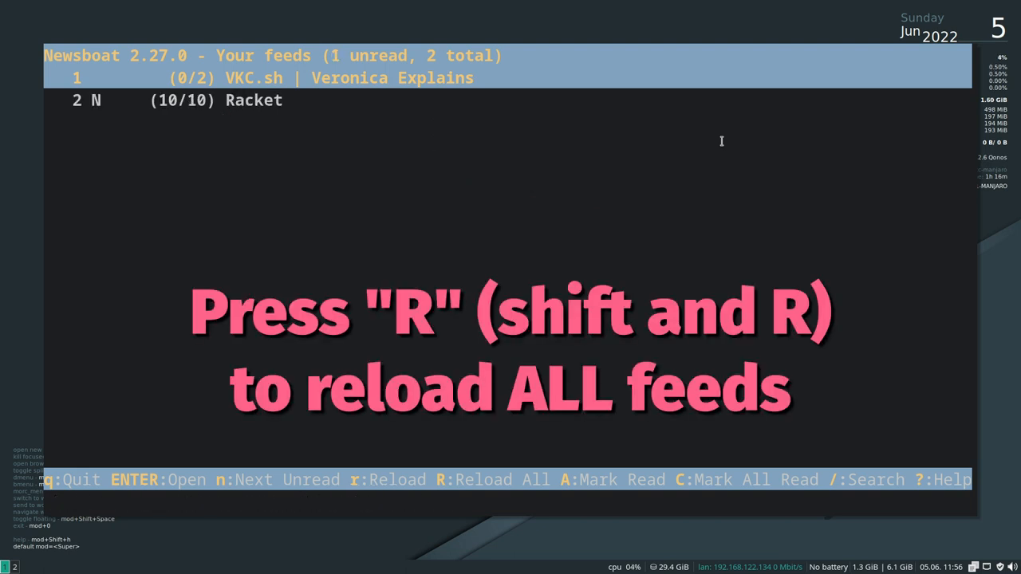